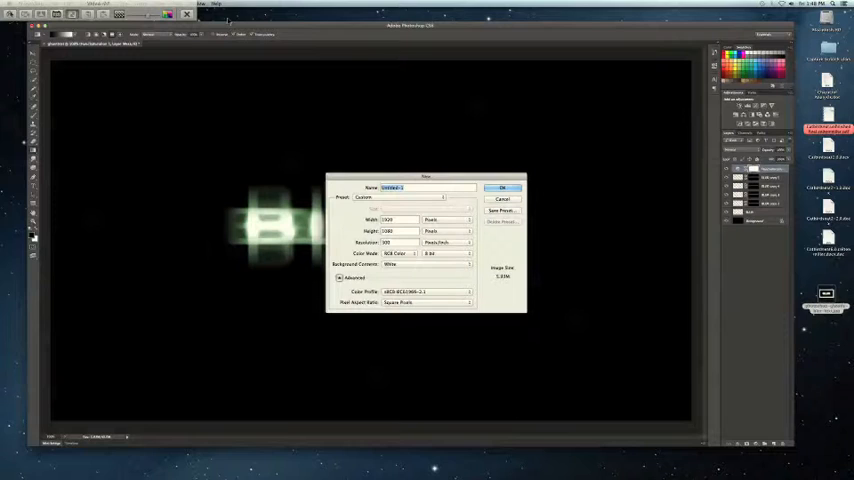
- Create a new blank document named 'ghost'
type("ghosttext")
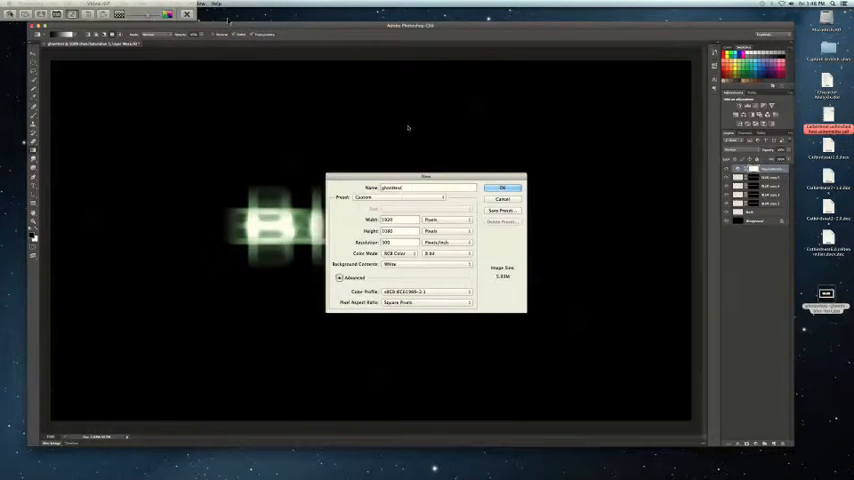
left_click(504, 188)
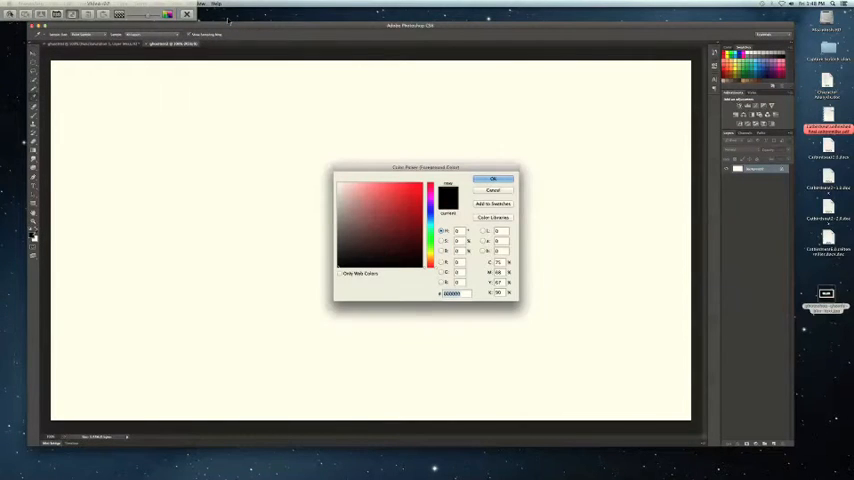
- Confirm black as the foreground colour for filling the canvas
left_click(492, 180)
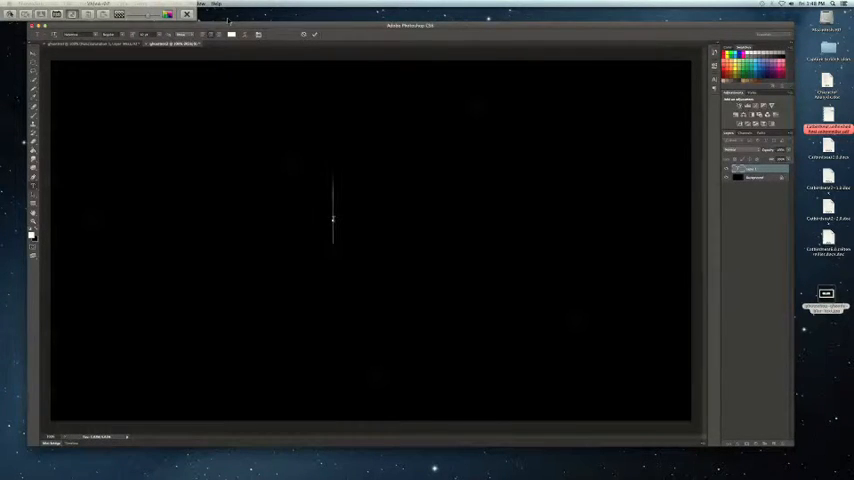
- Add the white word 'BLUR' across the middle of the black canvas
type("BLUR")
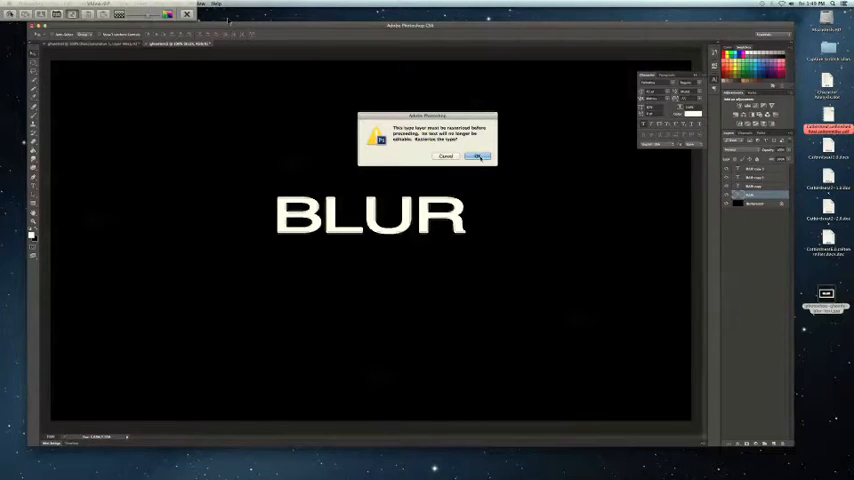
- Rasterize a BLUR text copy and streak it with a vertical motion blur
left_click(478, 156)
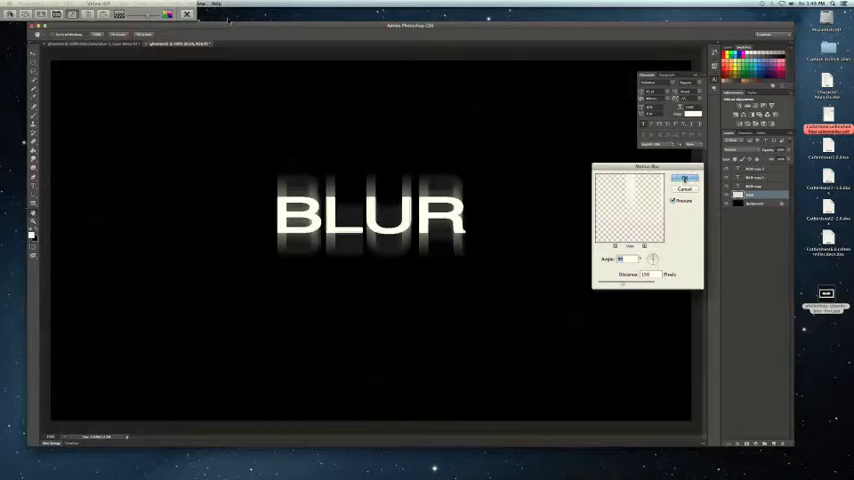
left_click(686, 180)
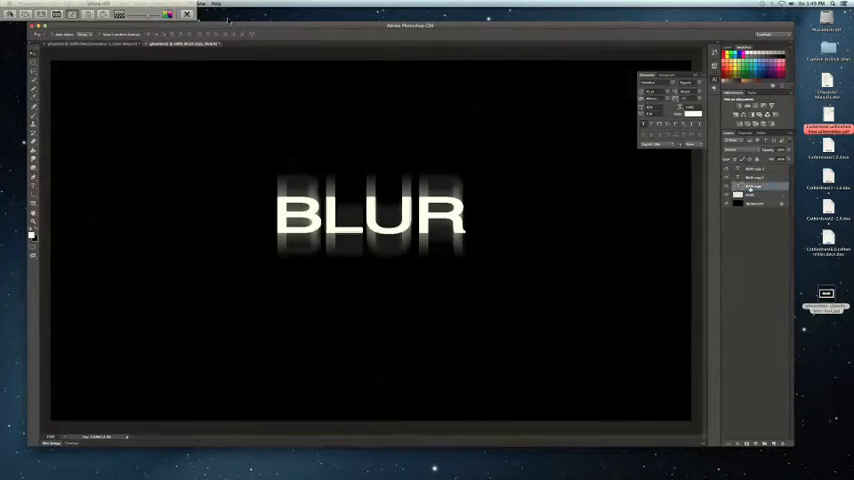
left_click(200, 4)
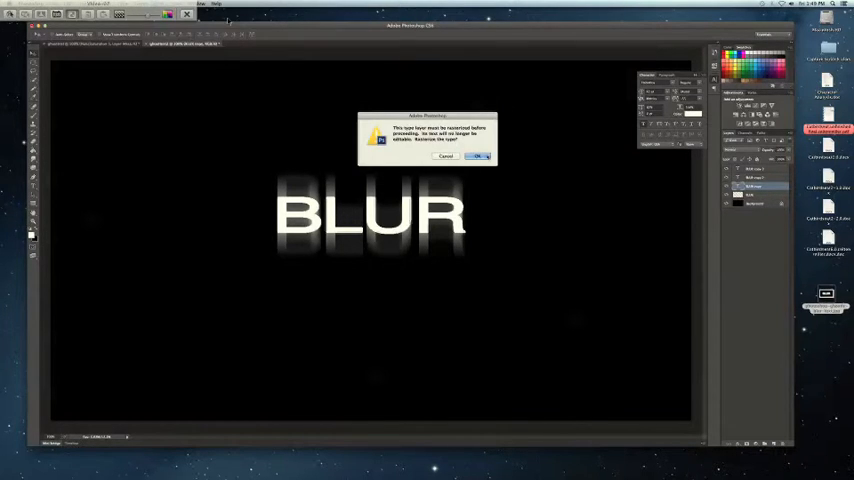
- Rasterize another BLUR copy and apply a horizontal motion blur at angle 0
left_click(478, 156)
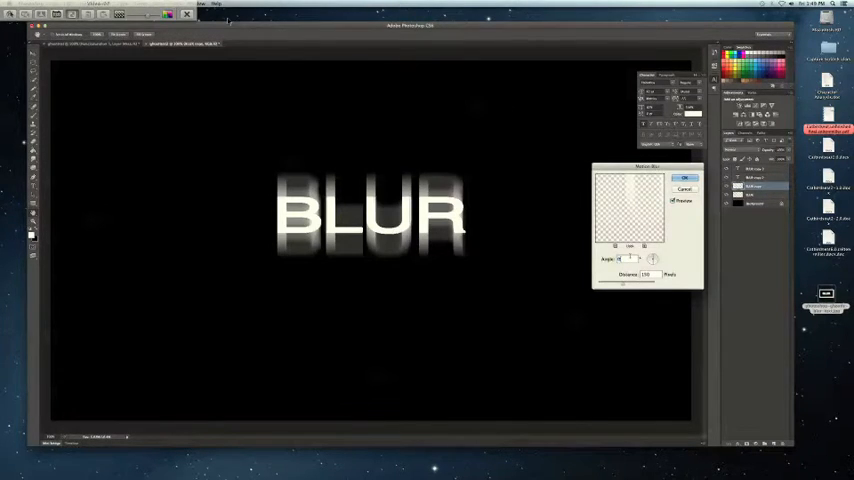
left_click(684, 178)
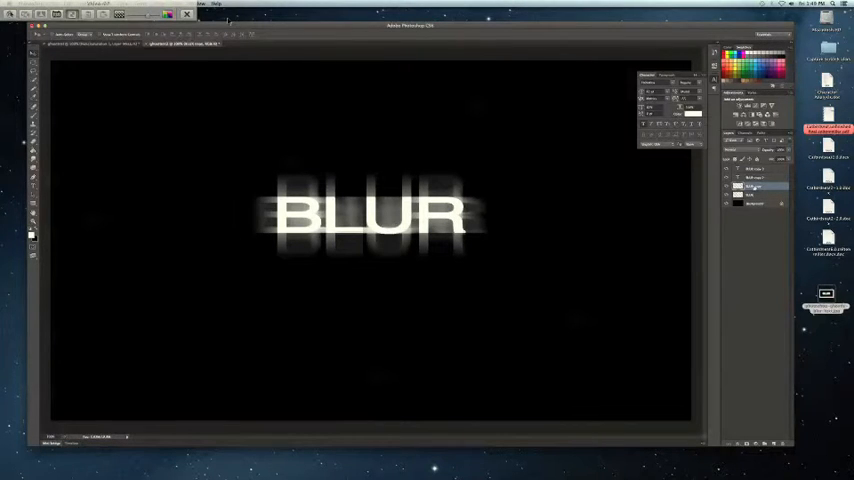
right_click(752, 188)
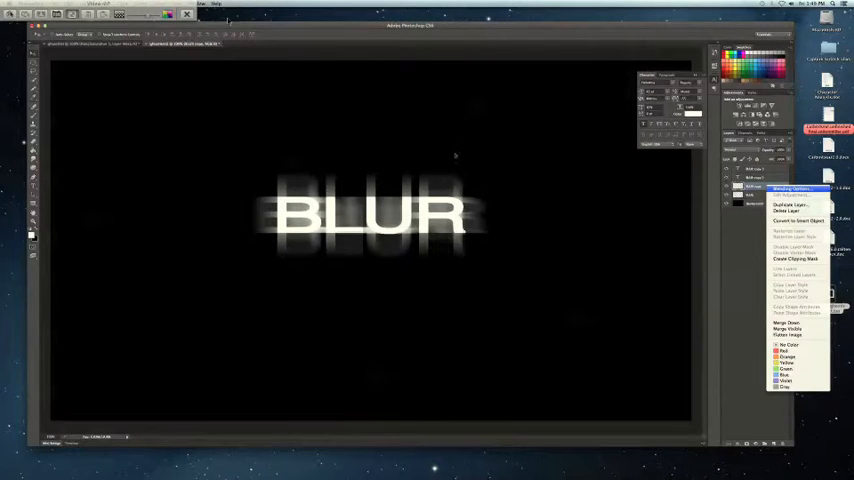
mouse_move(616, 210)
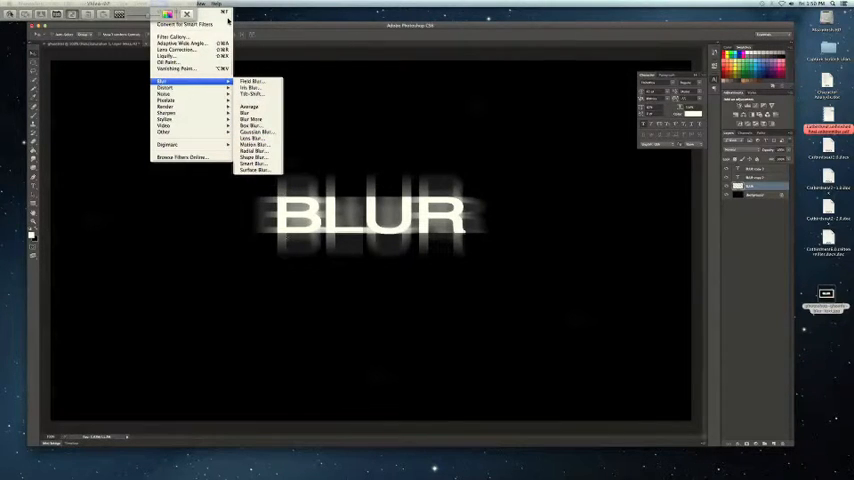
- Apply a Gaussian blur to a streaked BLUR copy for a hazier glow
left_click(256, 132)
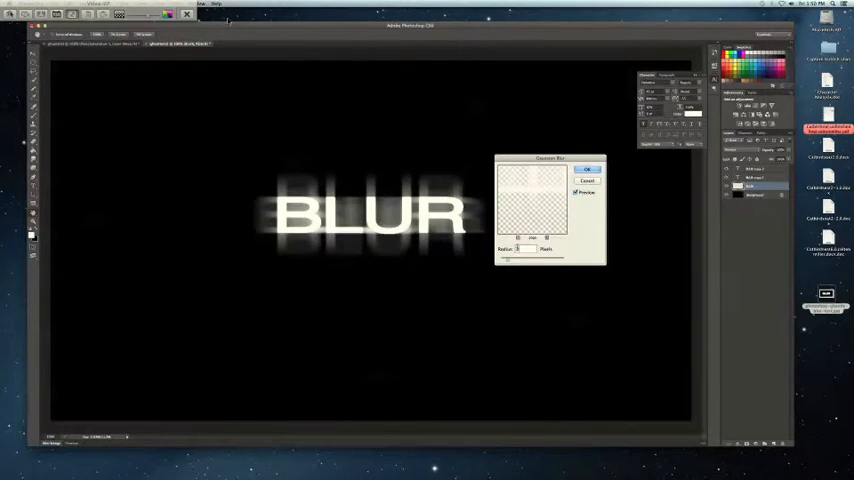
left_click(588, 168)
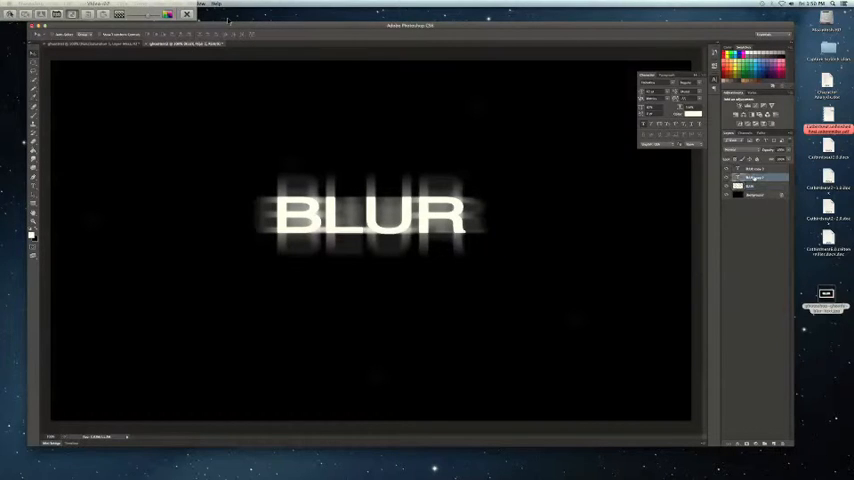
- Rasterize another BLUR copy and soften it with a Gaussian blur
left_click(202, 4)
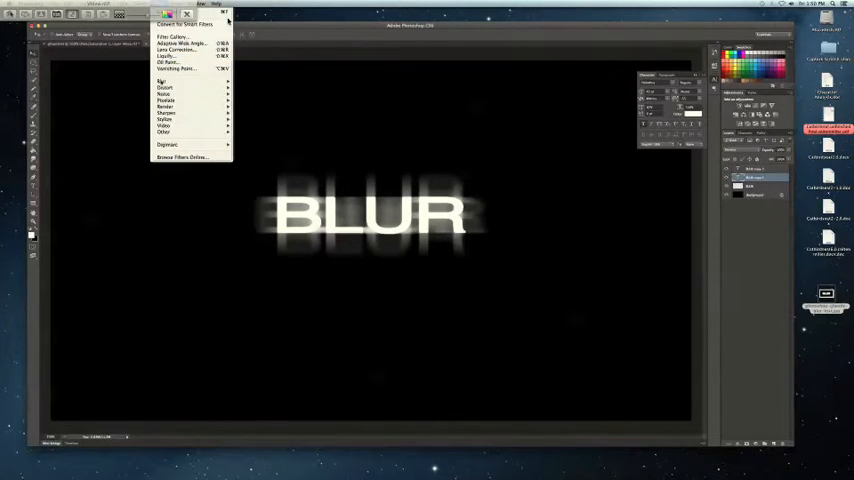
mouse_move(164, 80)
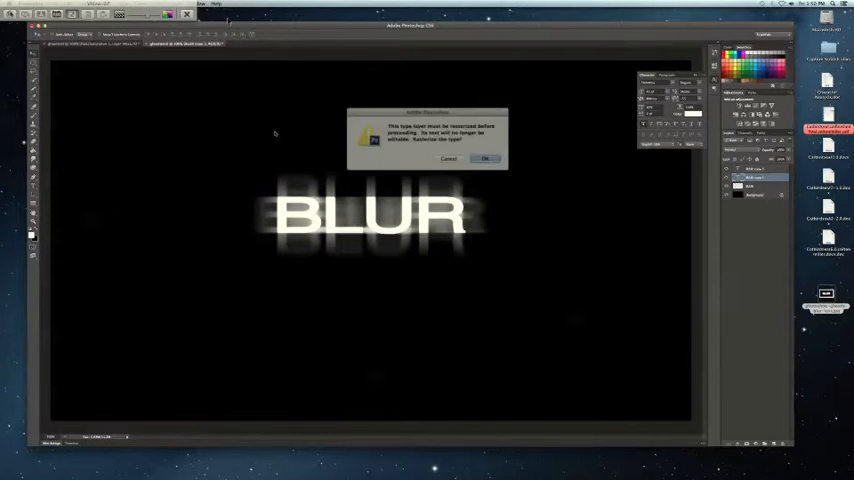
left_click(484, 160)
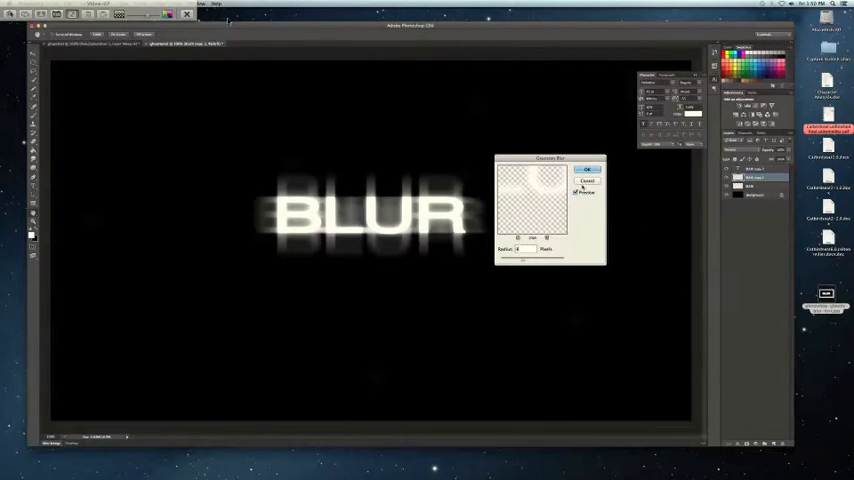
left_click(588, 170)
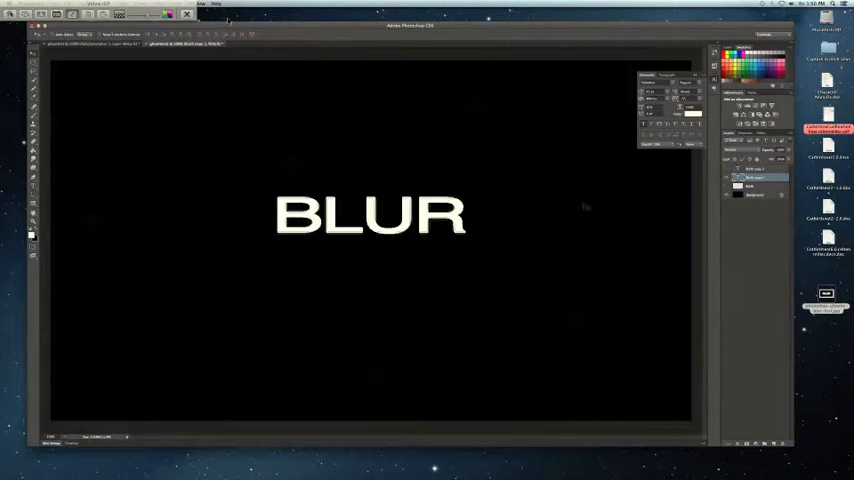
left_click(202, 4)
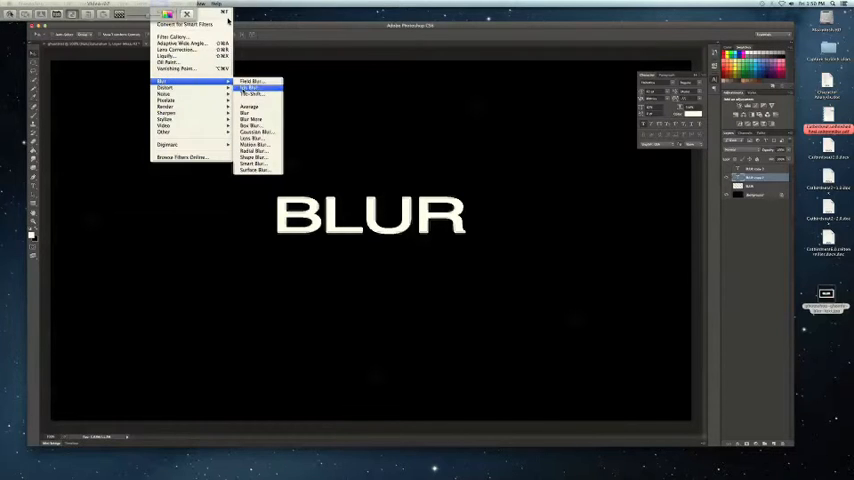
- Rasterize the remaining BLUR copy and Gaussian-blur it into a soft white glow
left_click(250, 88)
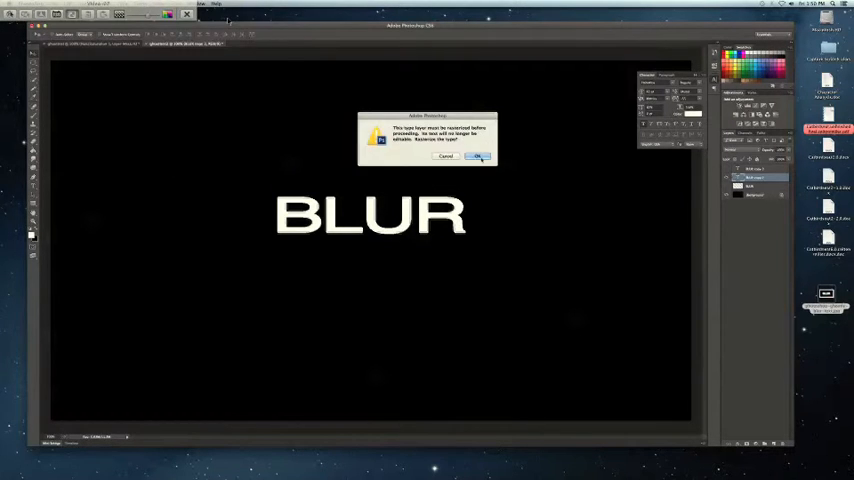
left_click(478, 156)
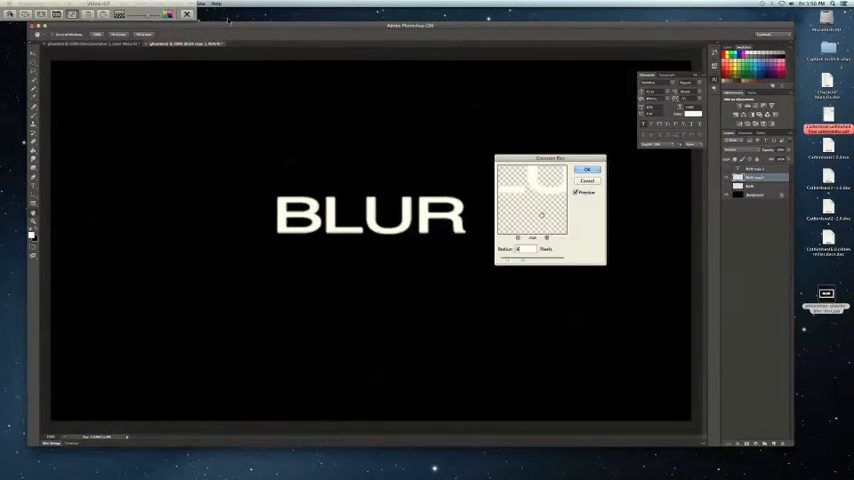
left_click(588, 168)
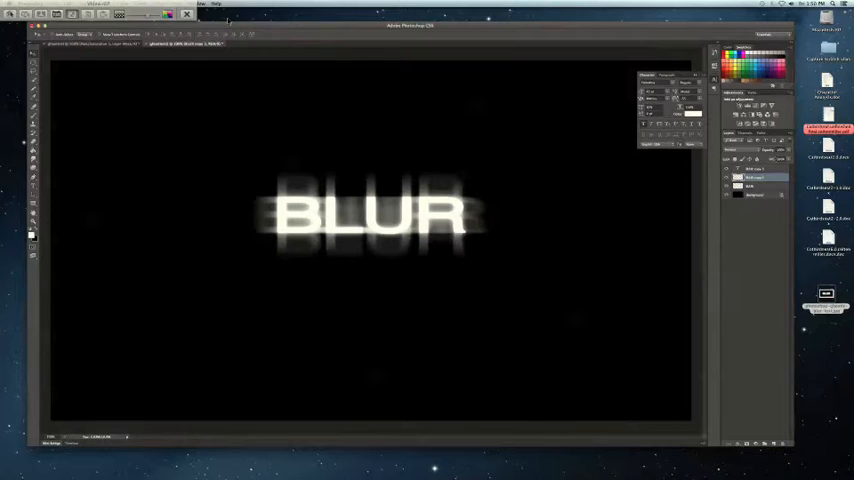
left_click(758, 168)
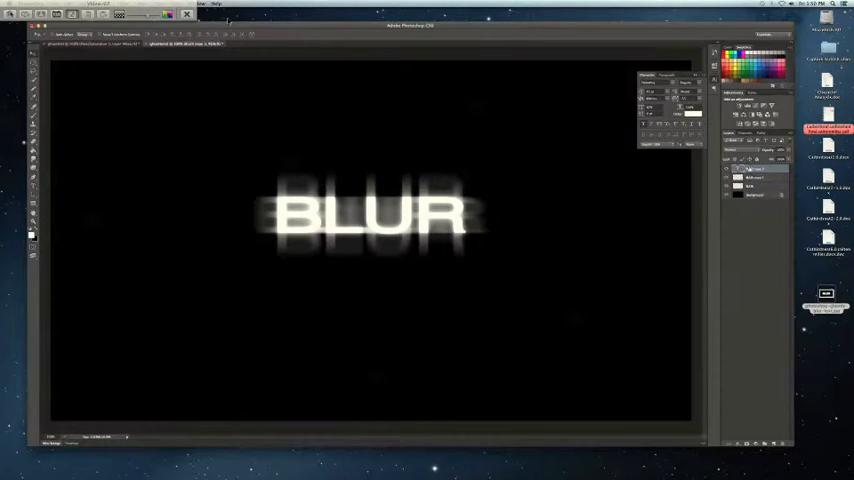